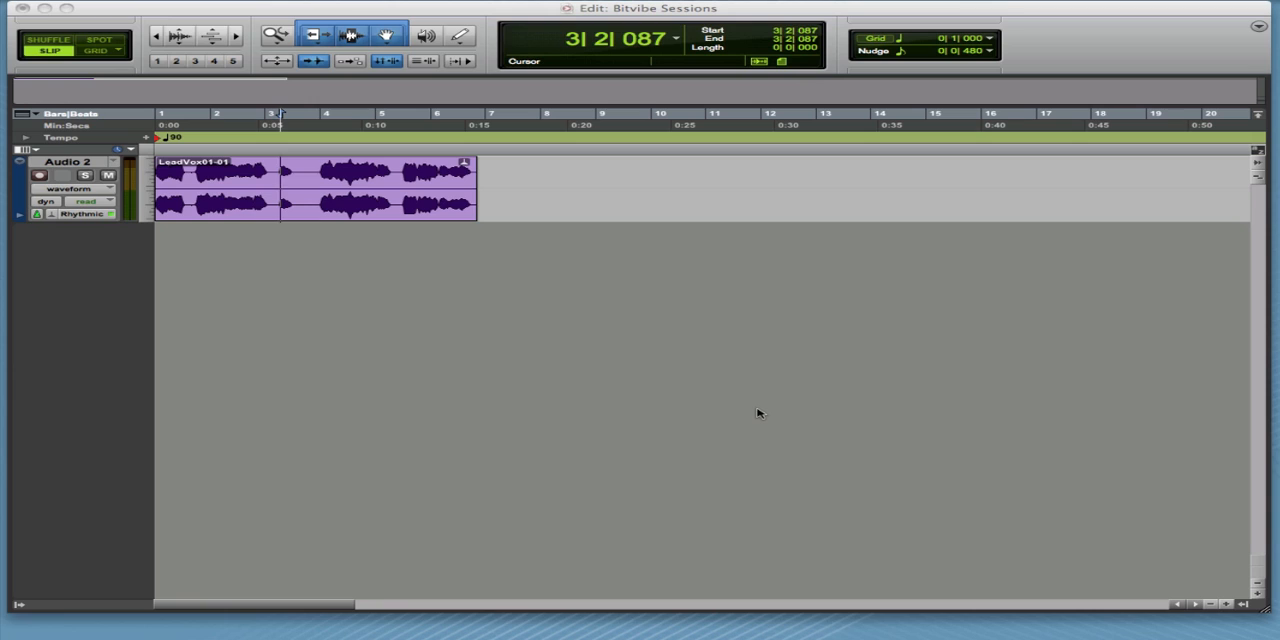
mouse_move(615, 335)
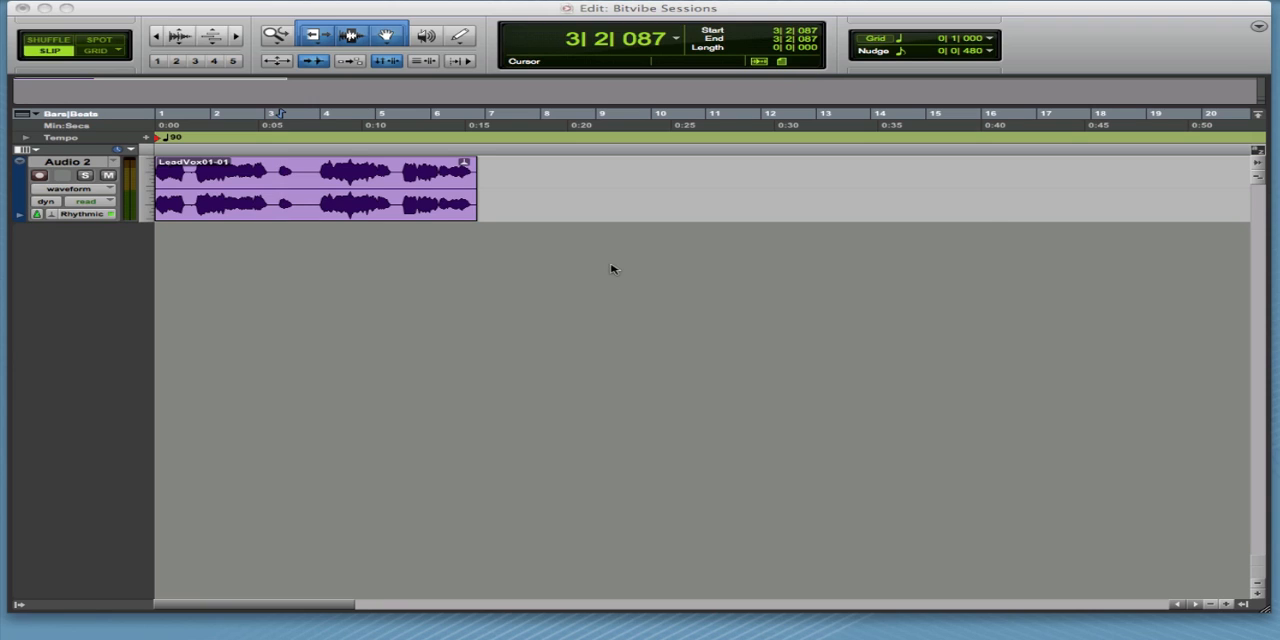
mouse_move(985, 214)
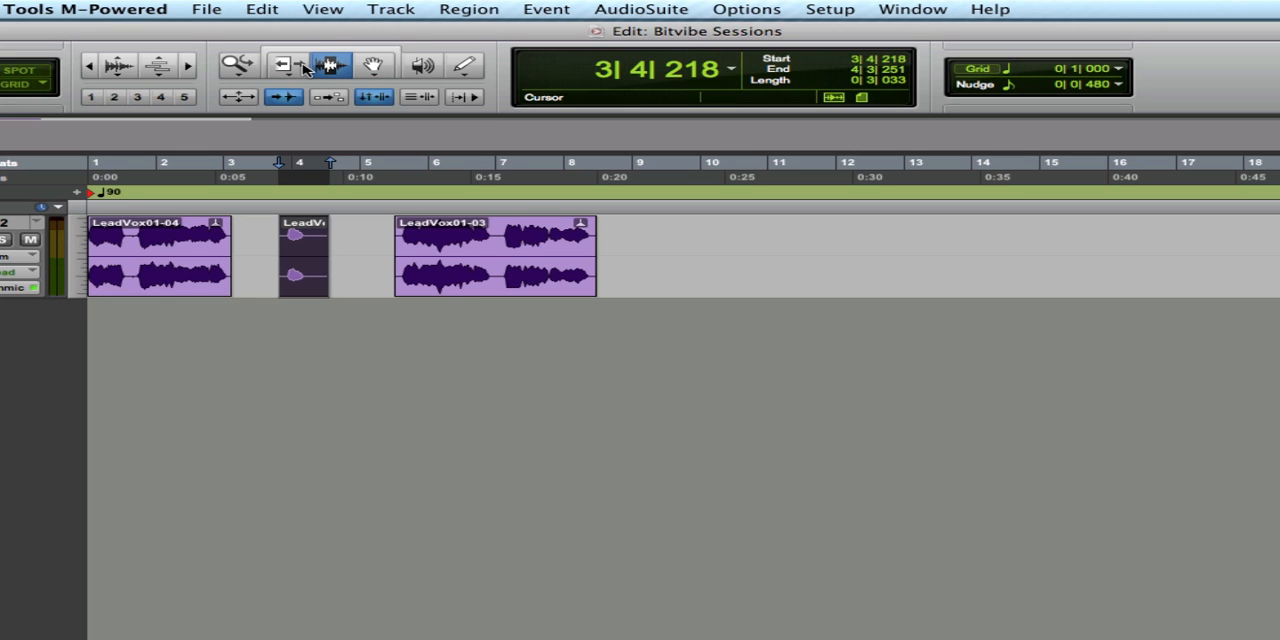
With the Grabber and Smart Tool on, drag LeadVox01-03 flush against LeadVox01-02's end.
click(372, 65)
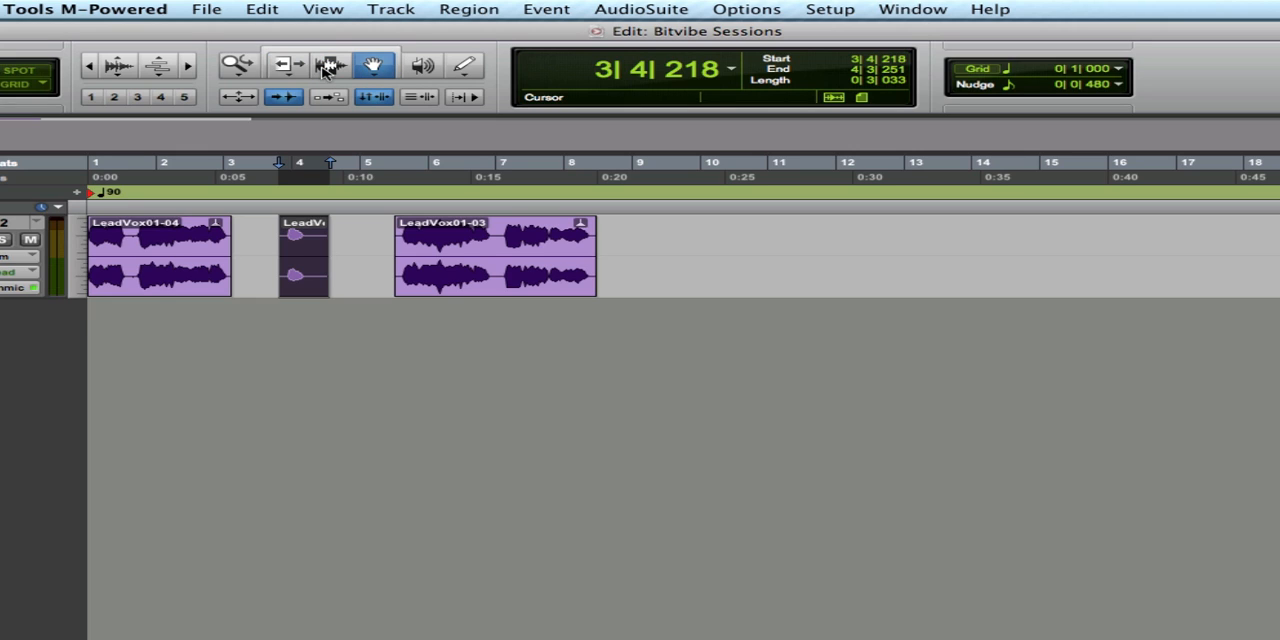
click(286, 65)
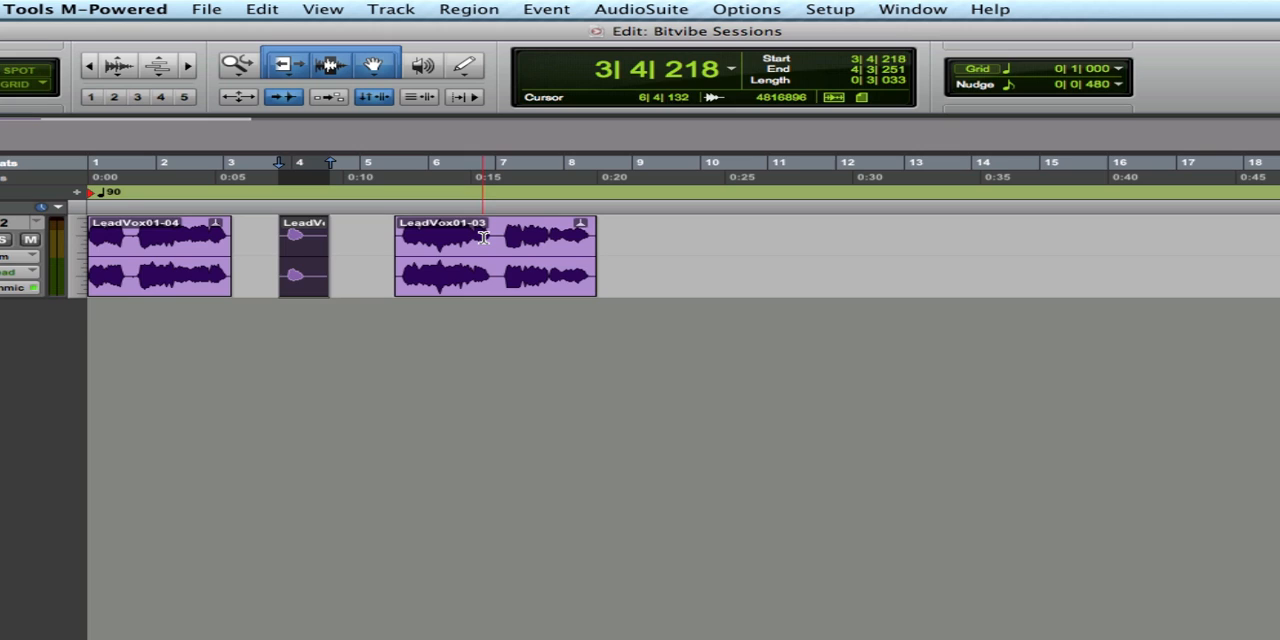
click(497, 237)
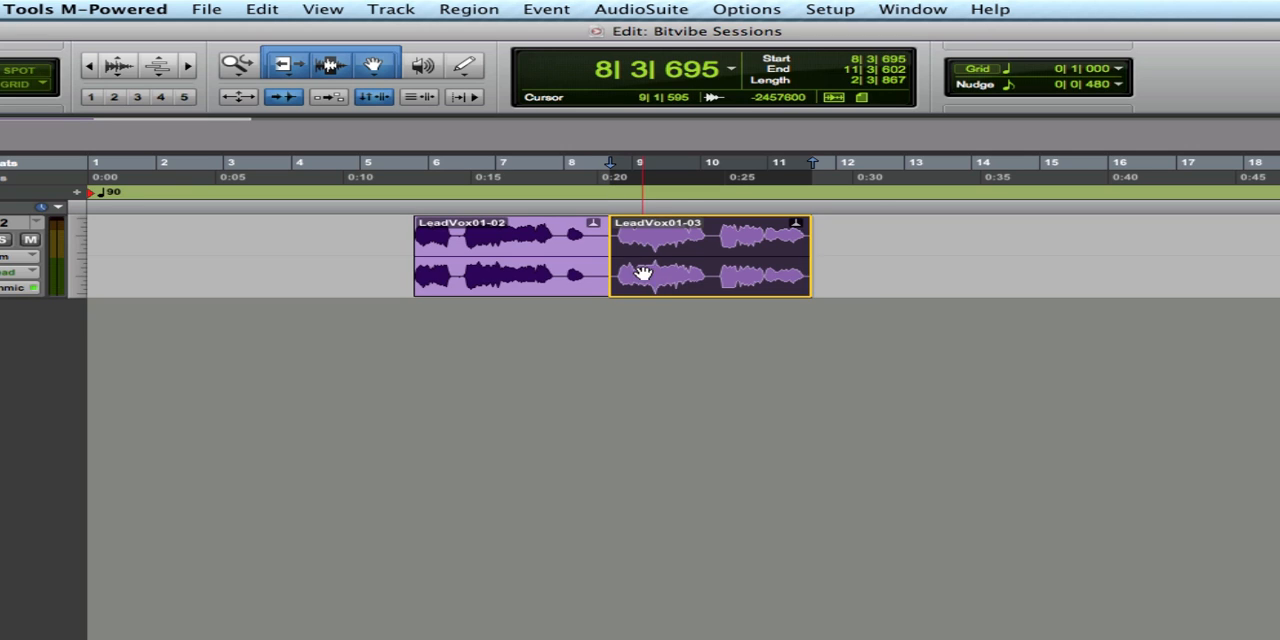
drag(710, 255, 775, 255)
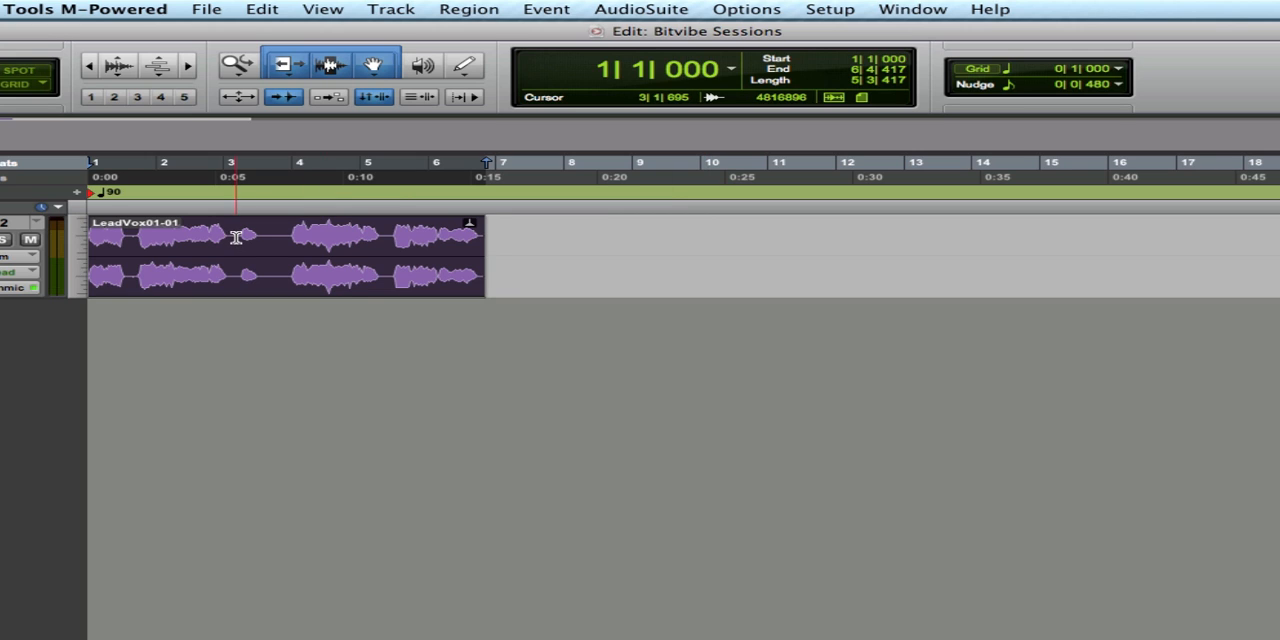
Select all of LeadVox01-01 with the Smart Tool, from bar 1 to its end.
click(270, 250)
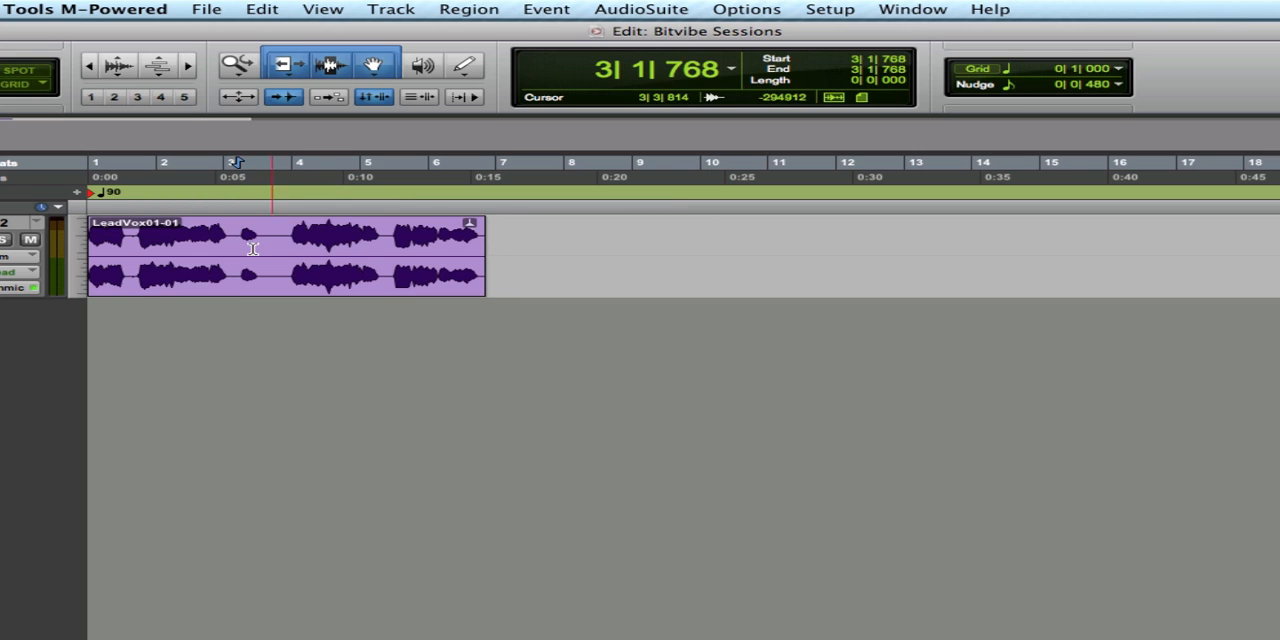
drag(233, 250, 290, 250)
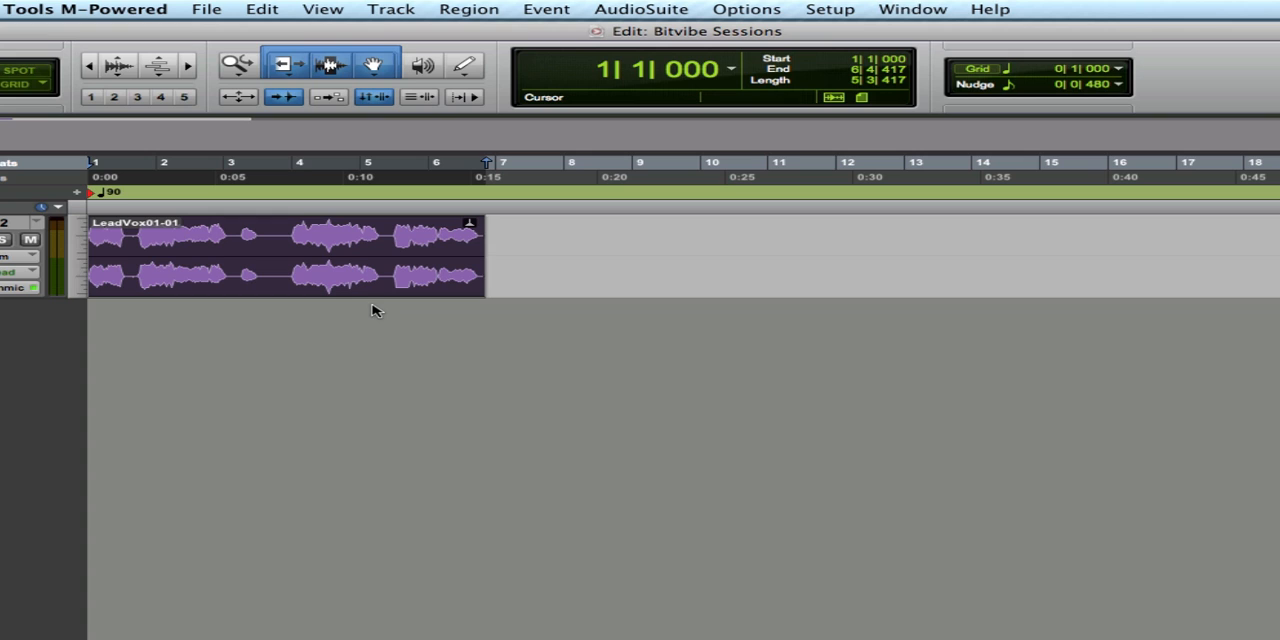
Drag the LeadVox01-01 region slightly right so it starts at bar 1 beat 2.
click(231, 243)
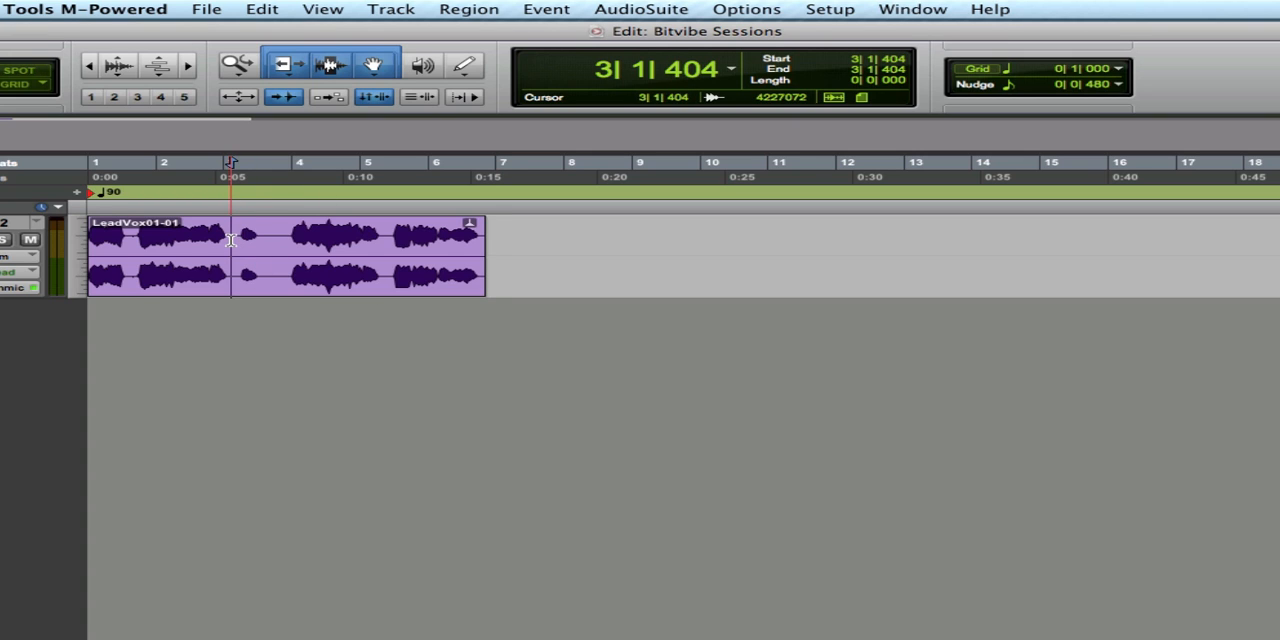
drag(233, 255, 288, 255)
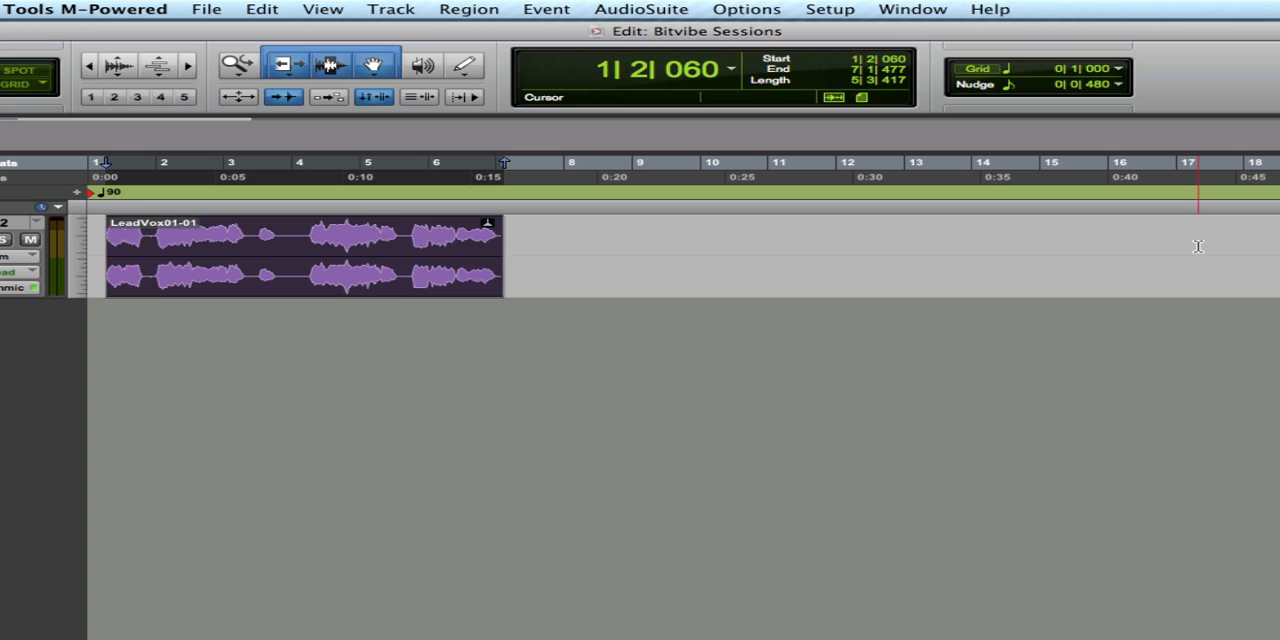
mouse_move(487, 344)
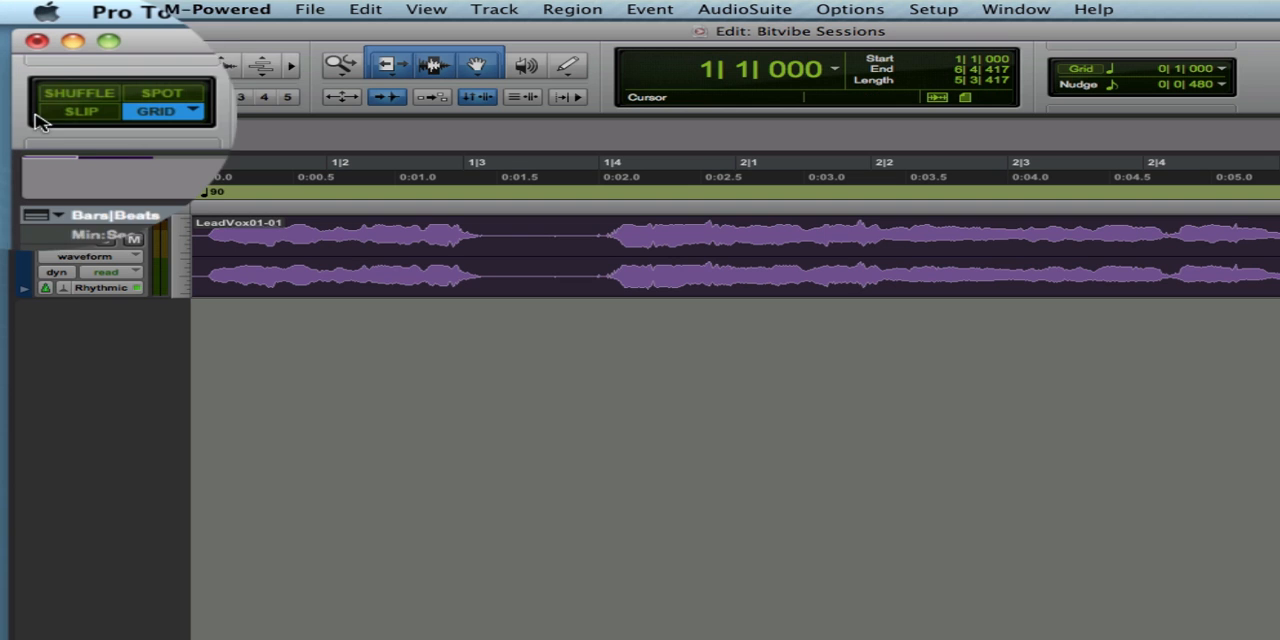
Switch the Edit Mode to Grid and set an edit point near beat 1|4.
click(80, 92)
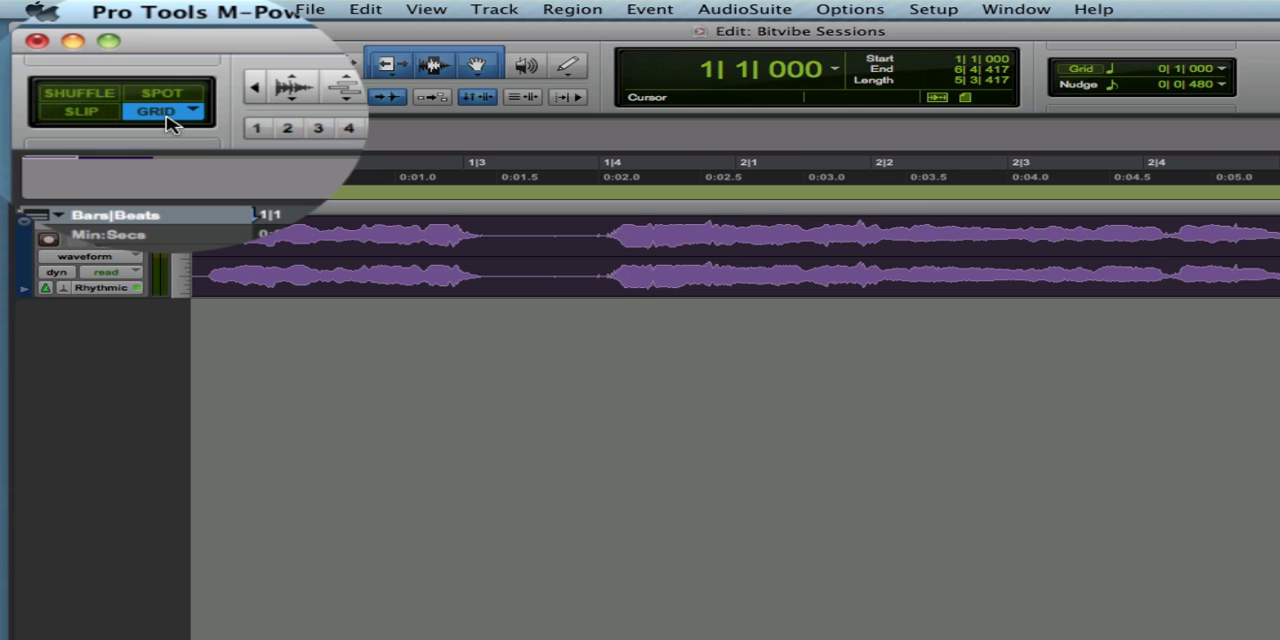
click(82, 111)
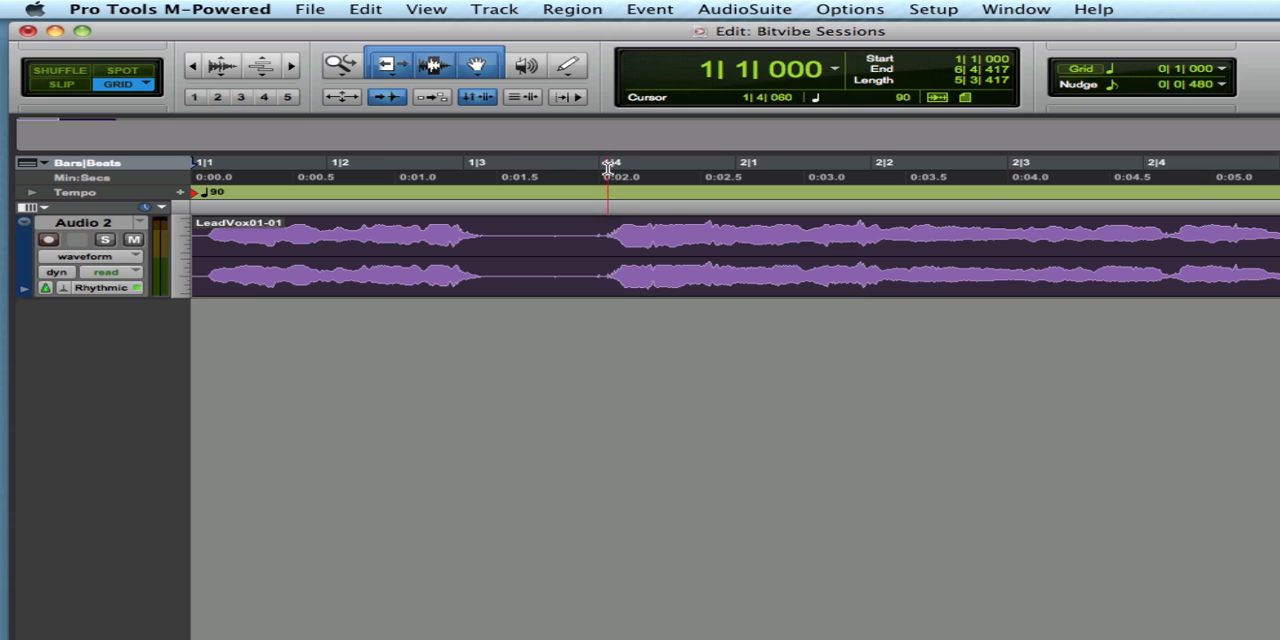
click(320, 267)
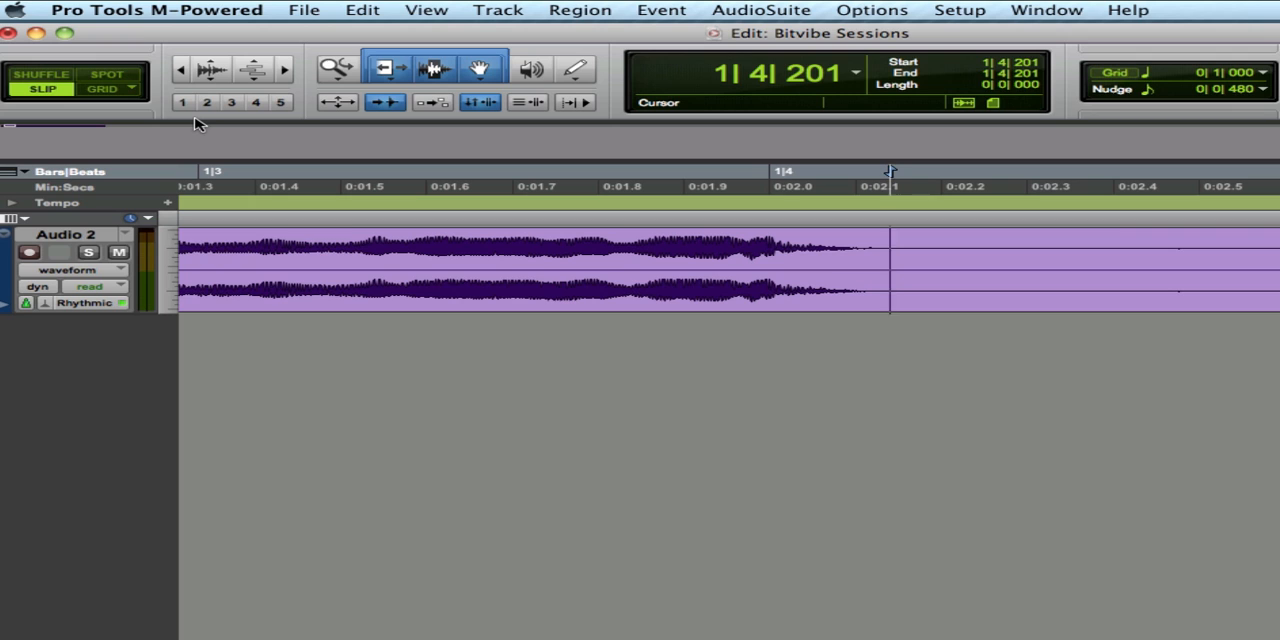
mouse_move(285, 113)
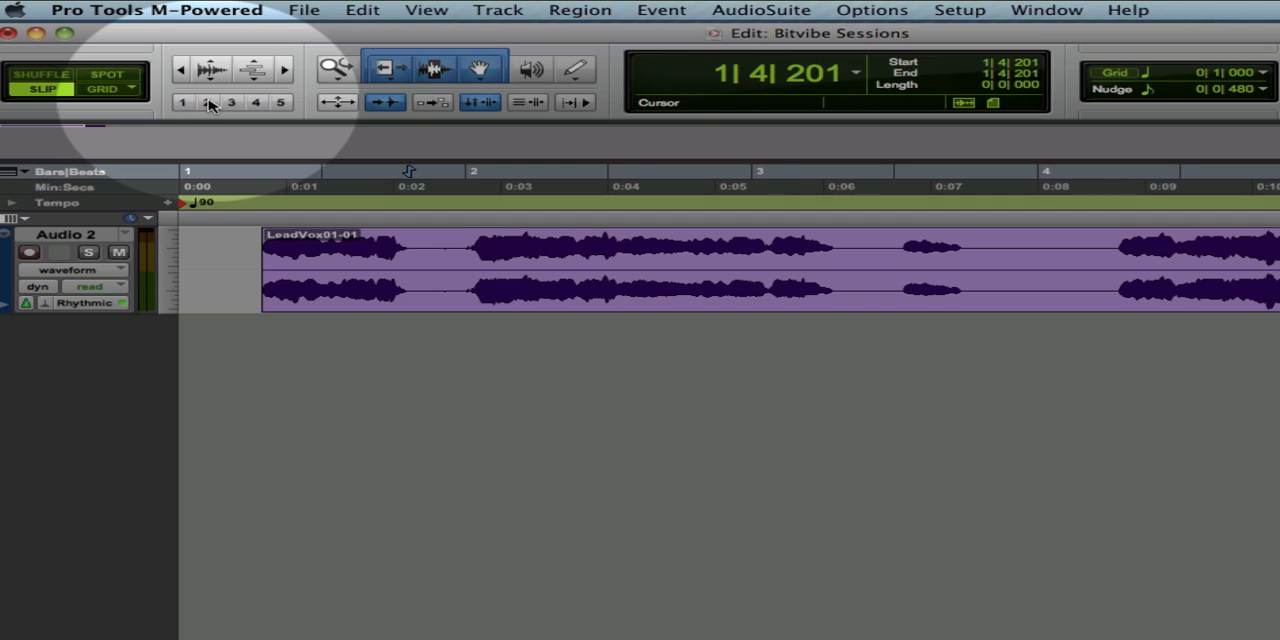
Recall zoom preset 1 and zoom in on the LeadVox waveform near 1|4.
click(182, 101)
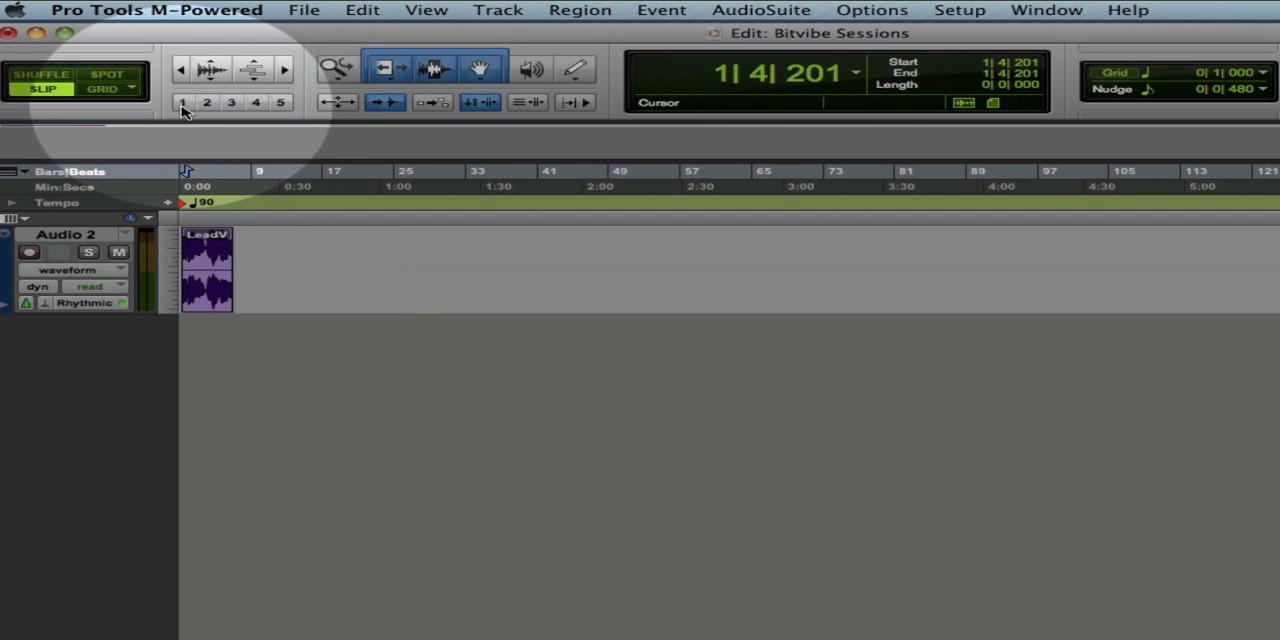
mouse_move(283, 110)
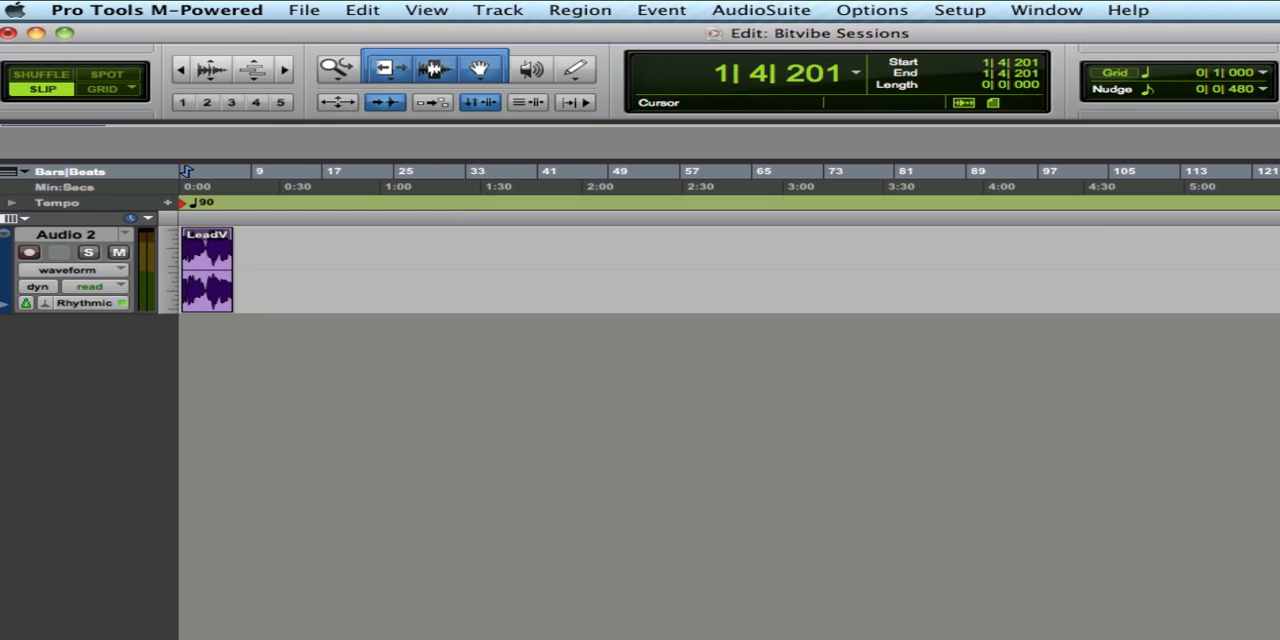
mouse_move(575, 475)
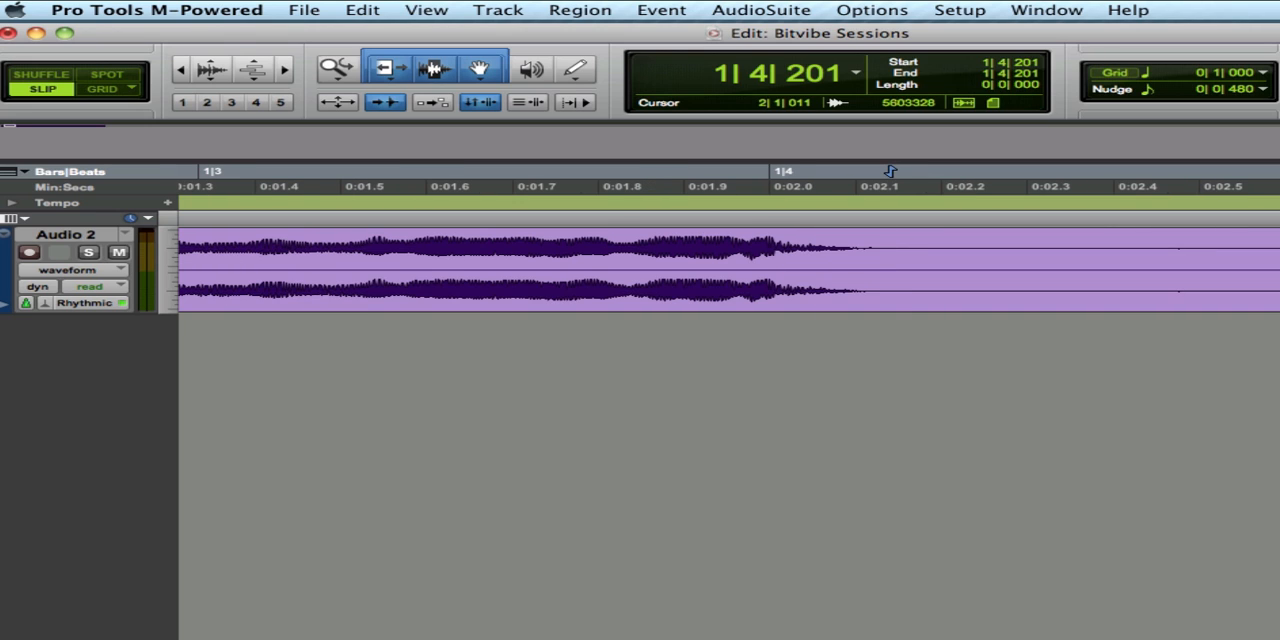
click(675, 265)
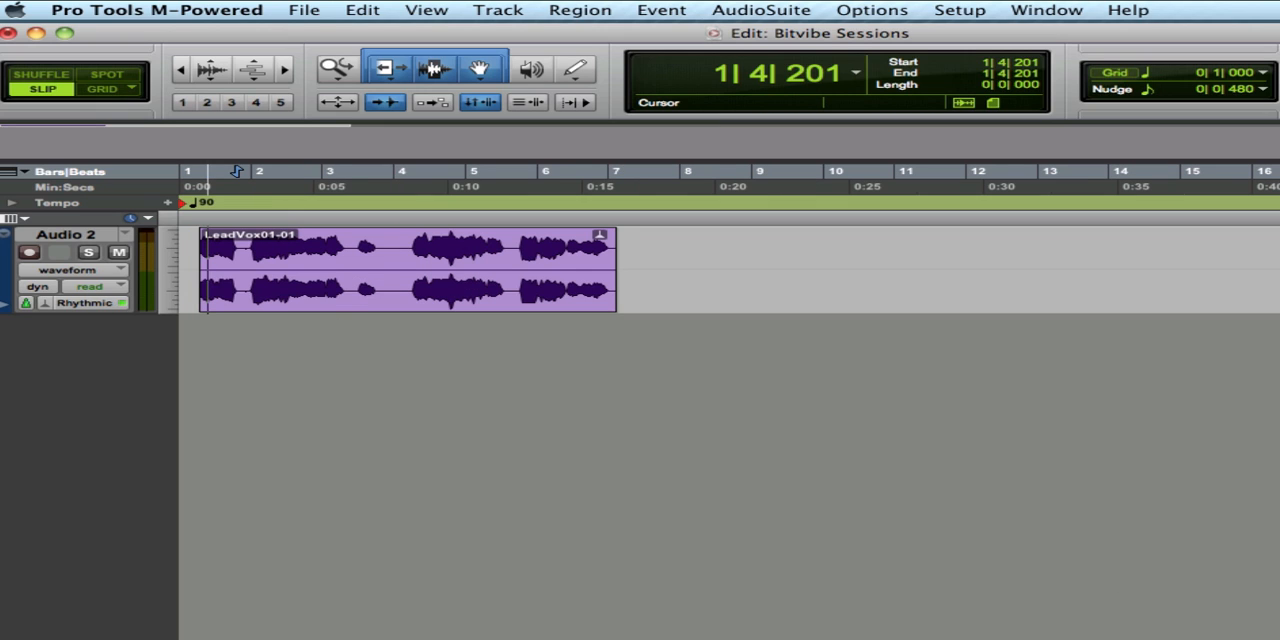
Zoom out until the whole LeadVox01-01 region fits across bars 1–7.
click(410, 285)
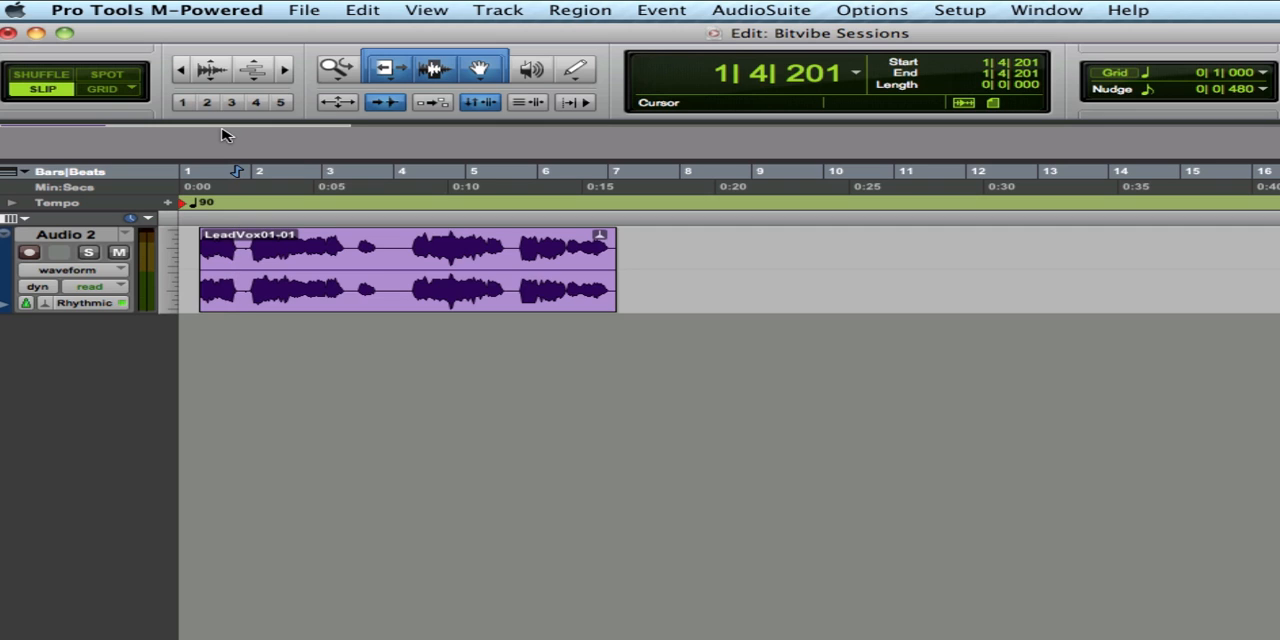
click(325, 262)
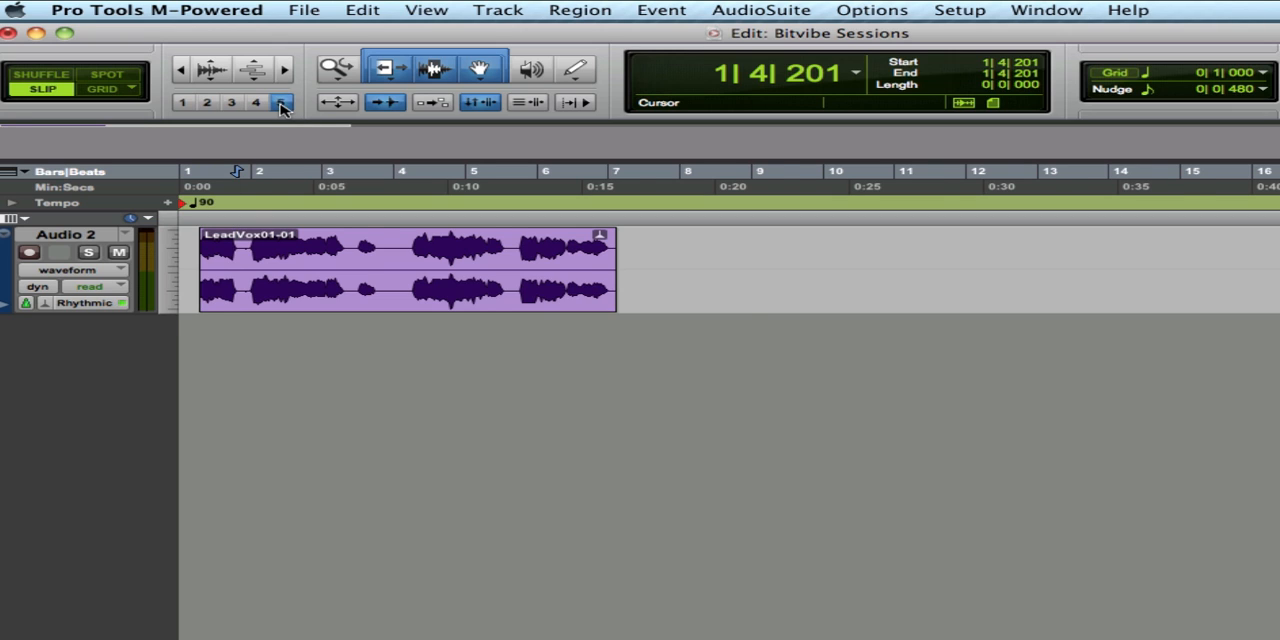
Zoom to sample level on the vocal waveform and store it as zoom preset 5.
click(280, 102)
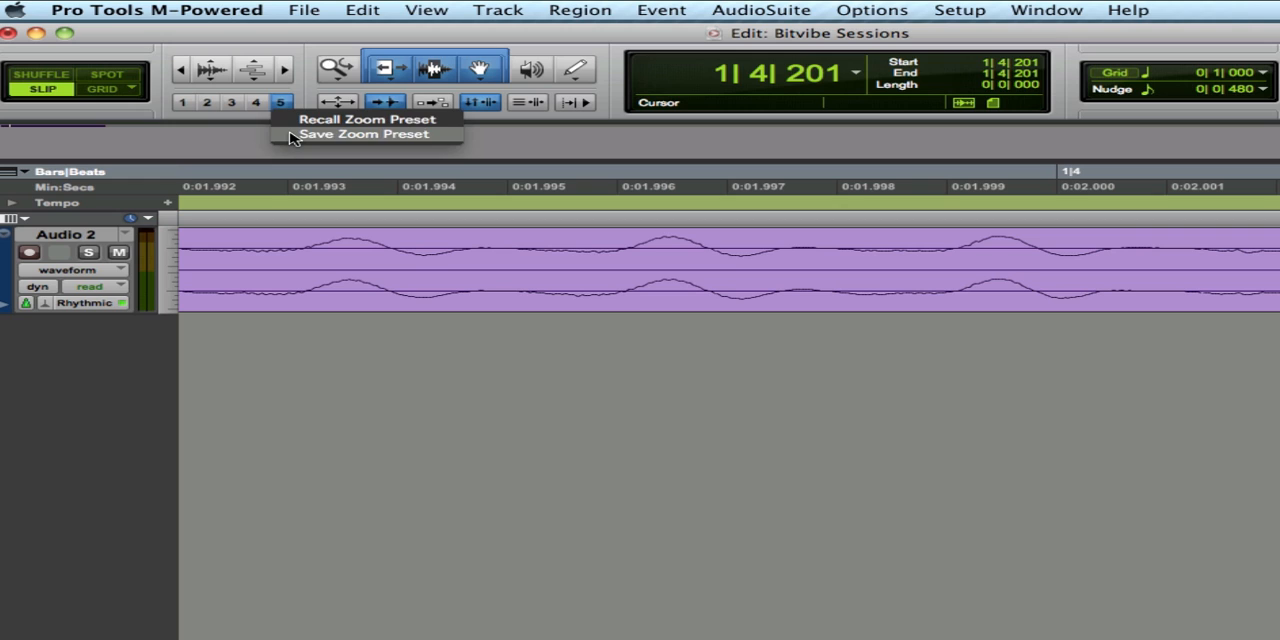
click(555, 213)
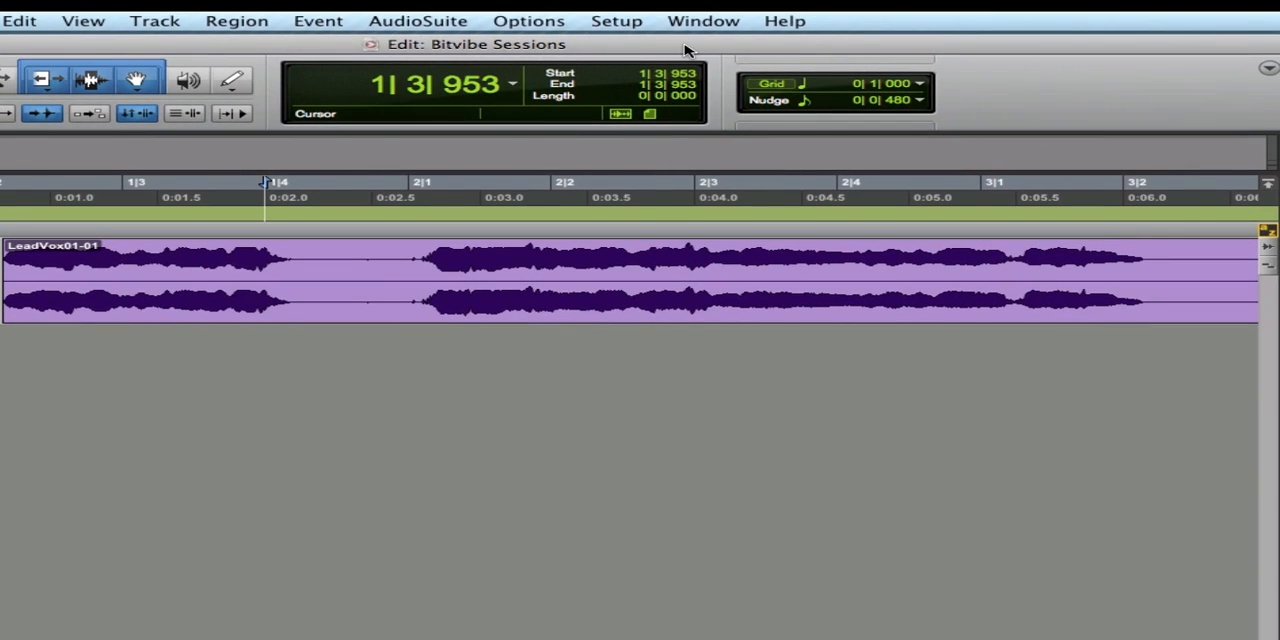
Search the Mac Shortcuts PDF for 'focus' and scroll through Table 47's shortcuts.
click(786, 20)
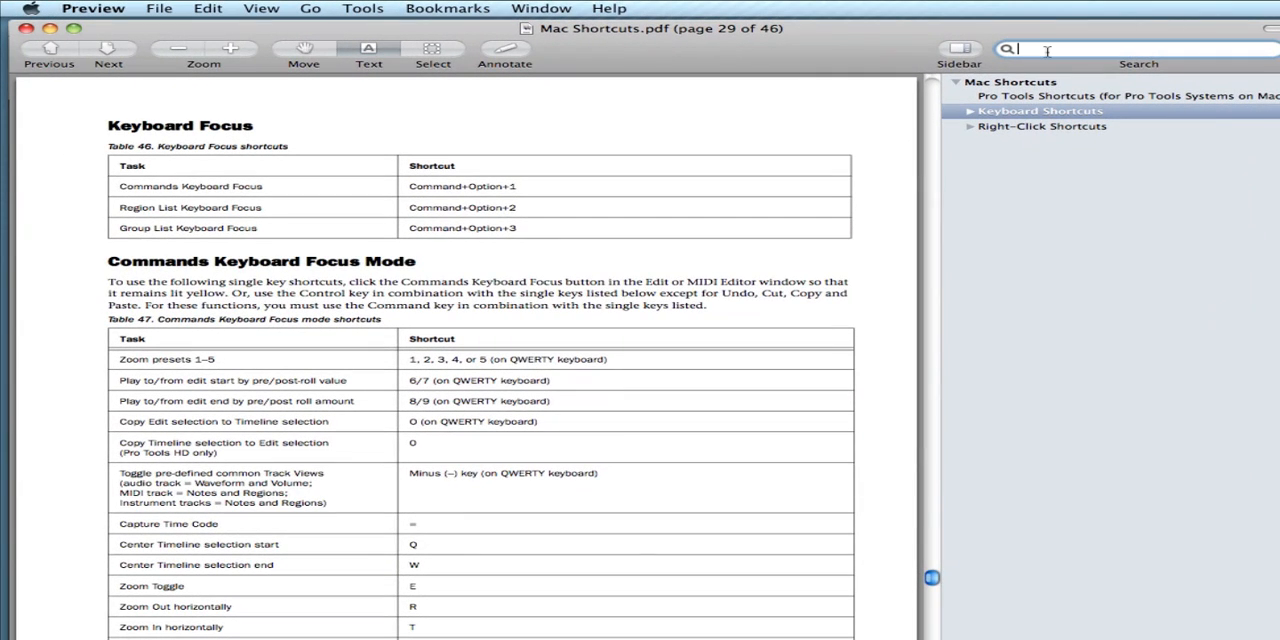
text(f)
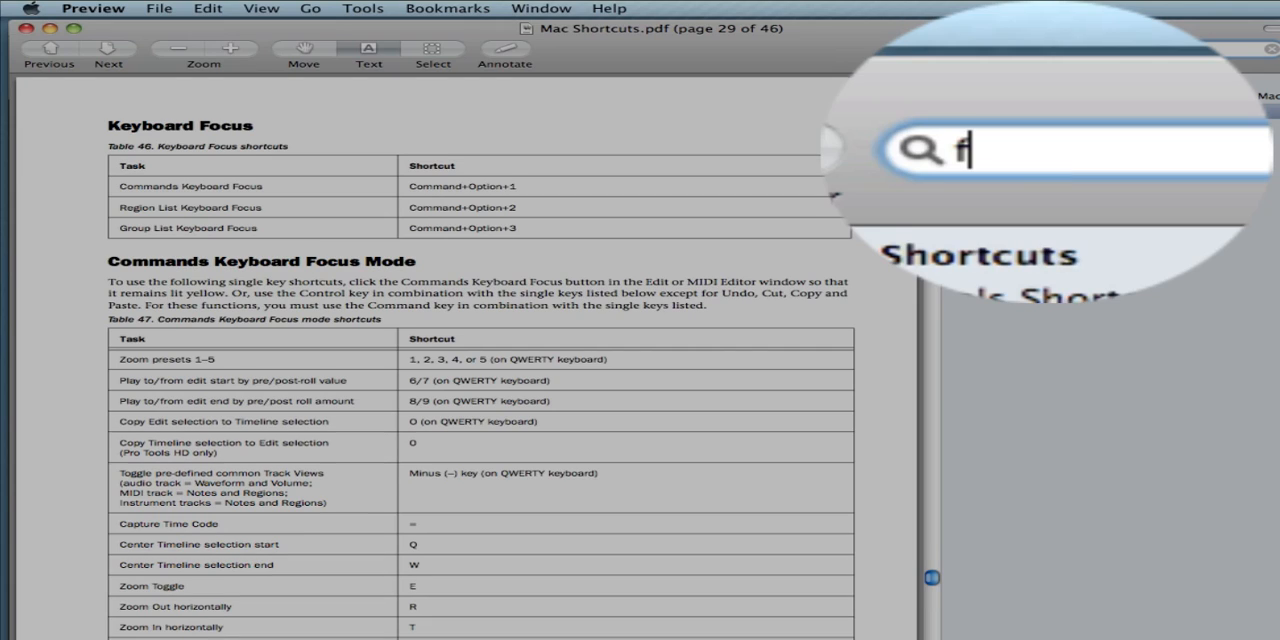
text(ocus)
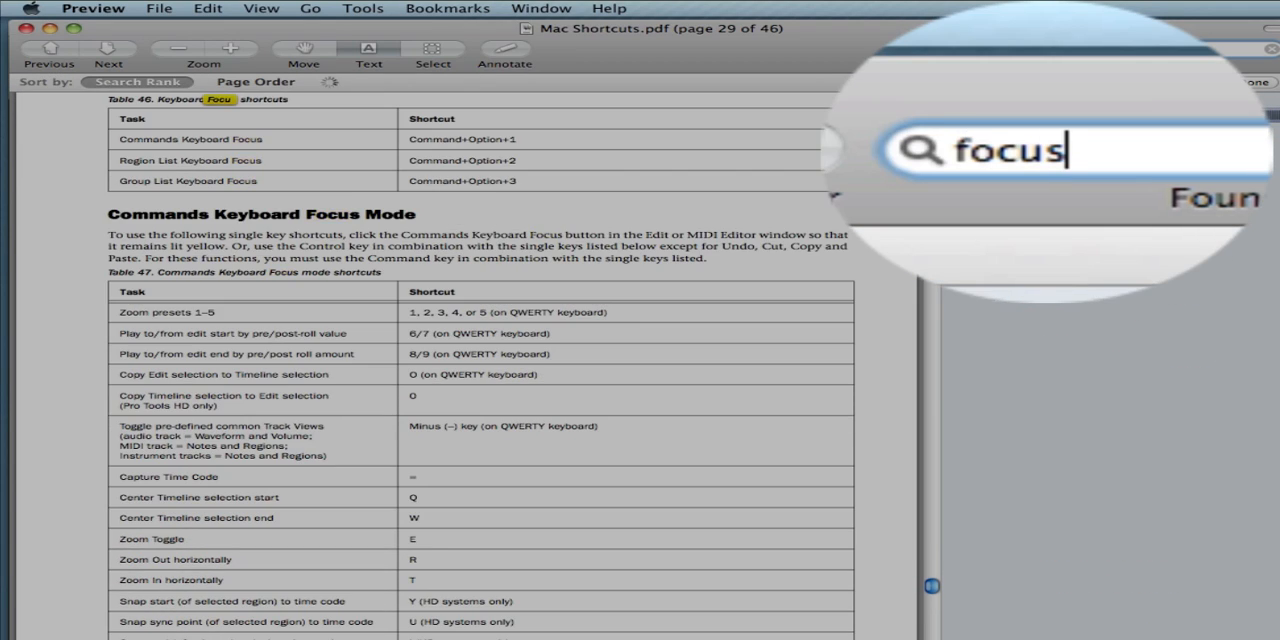
key(Return)
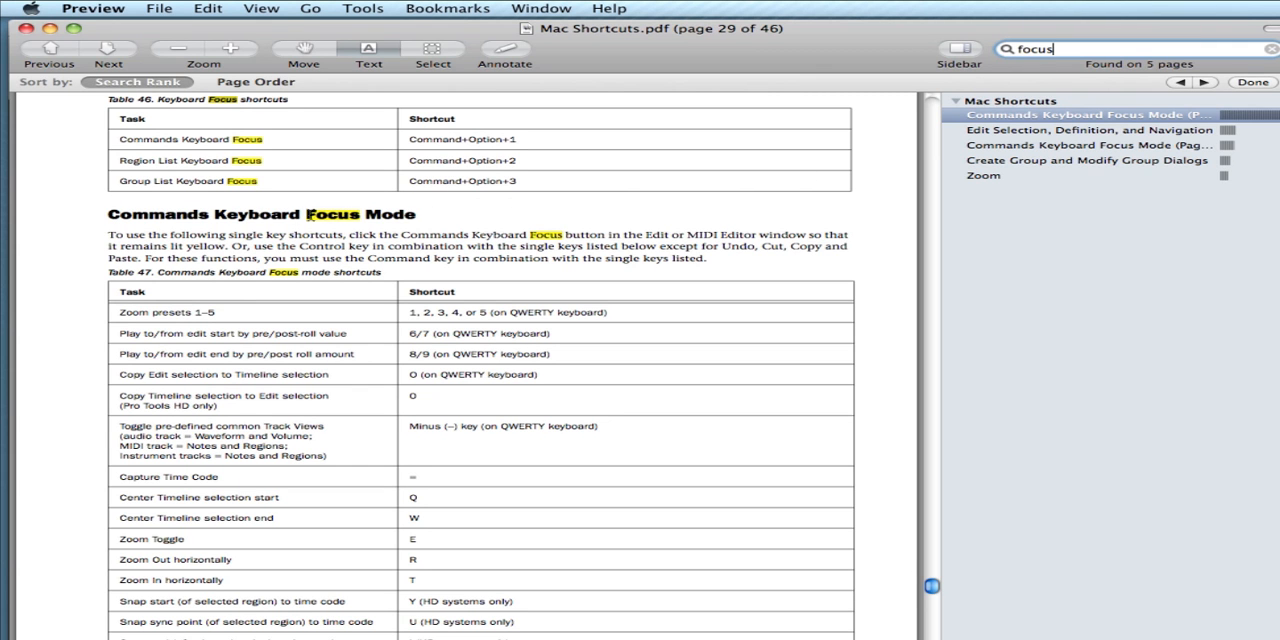
scroll(down, 3)
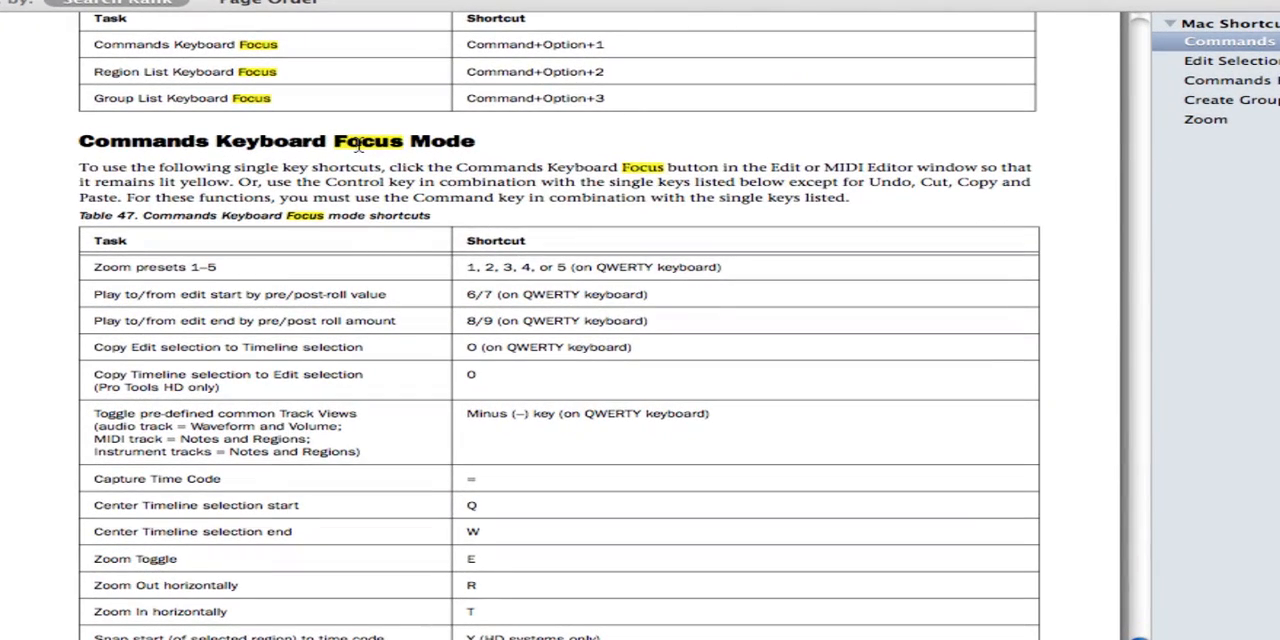
mouse_move(153, 276)
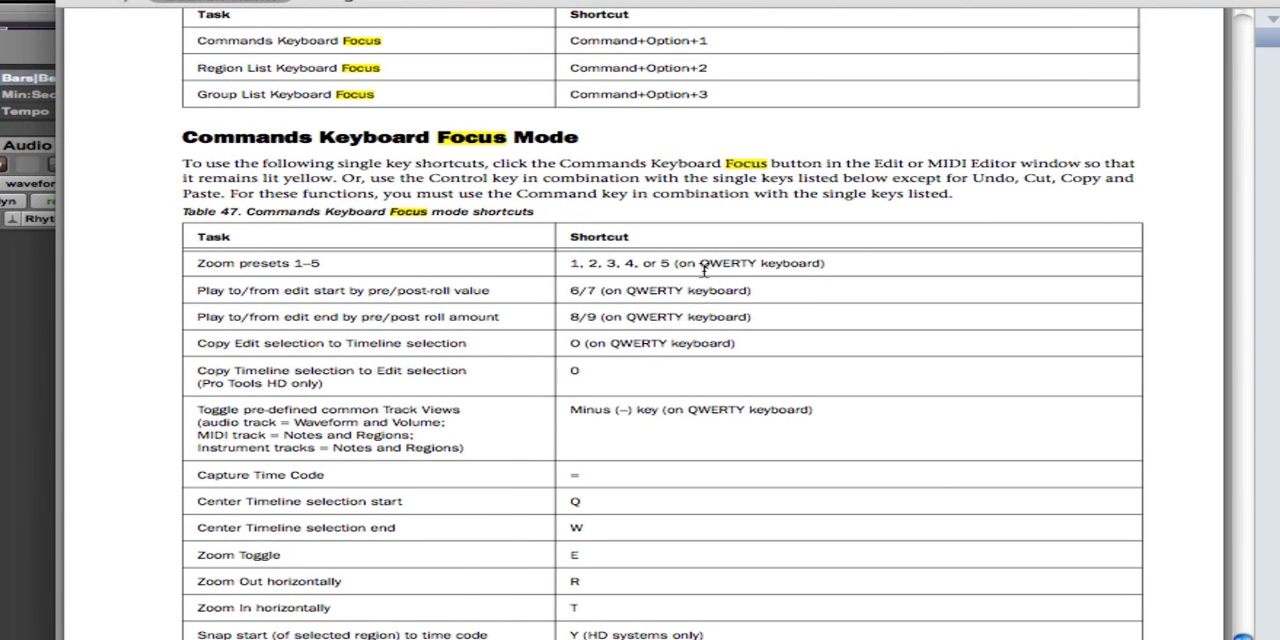
mouse_move(383, 600)
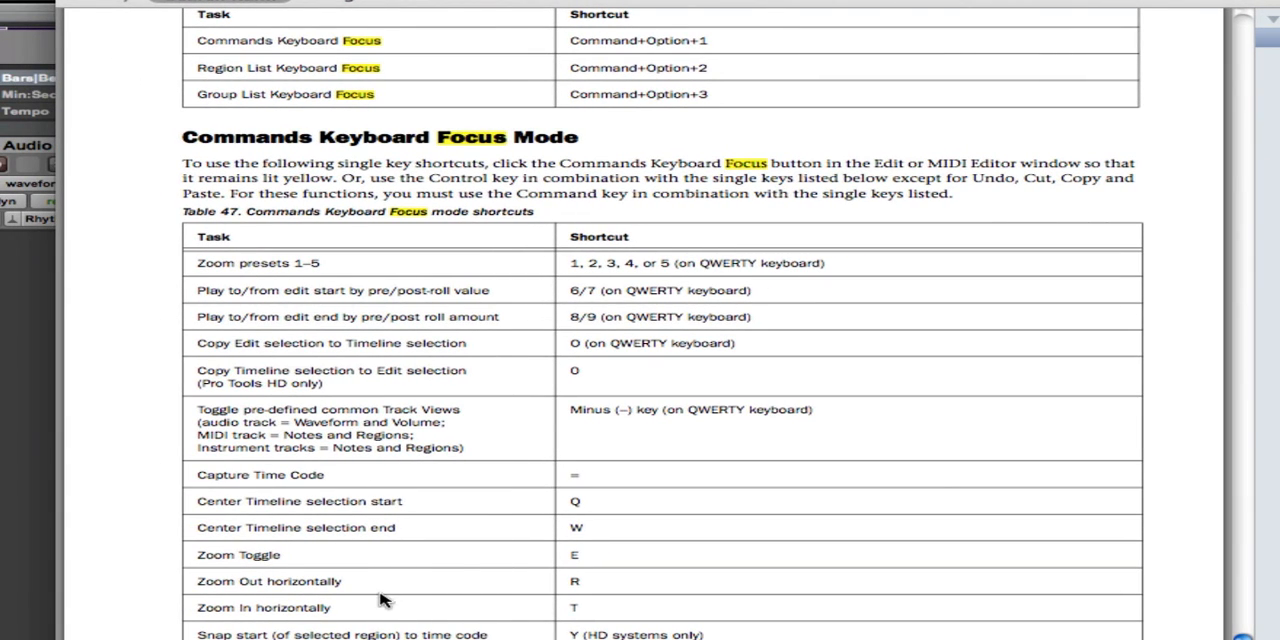
scroll(down, 3)
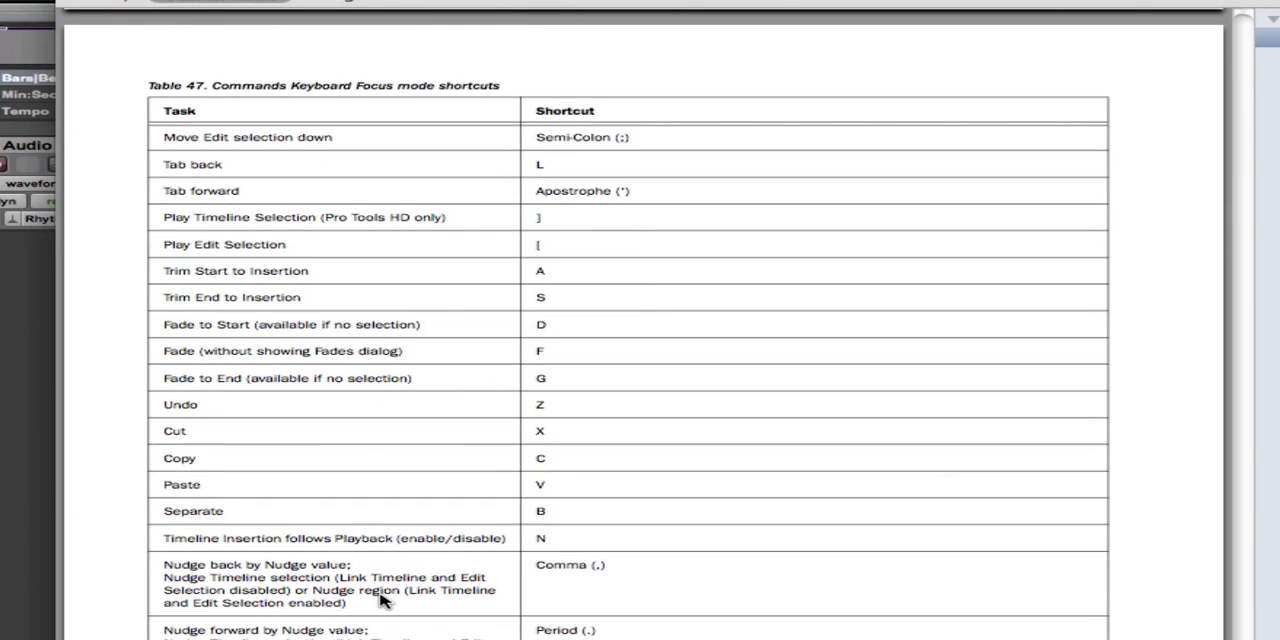
Scroll the Edit window to show LeadVox01-01 across the first two bars.
scroll(up, 3)
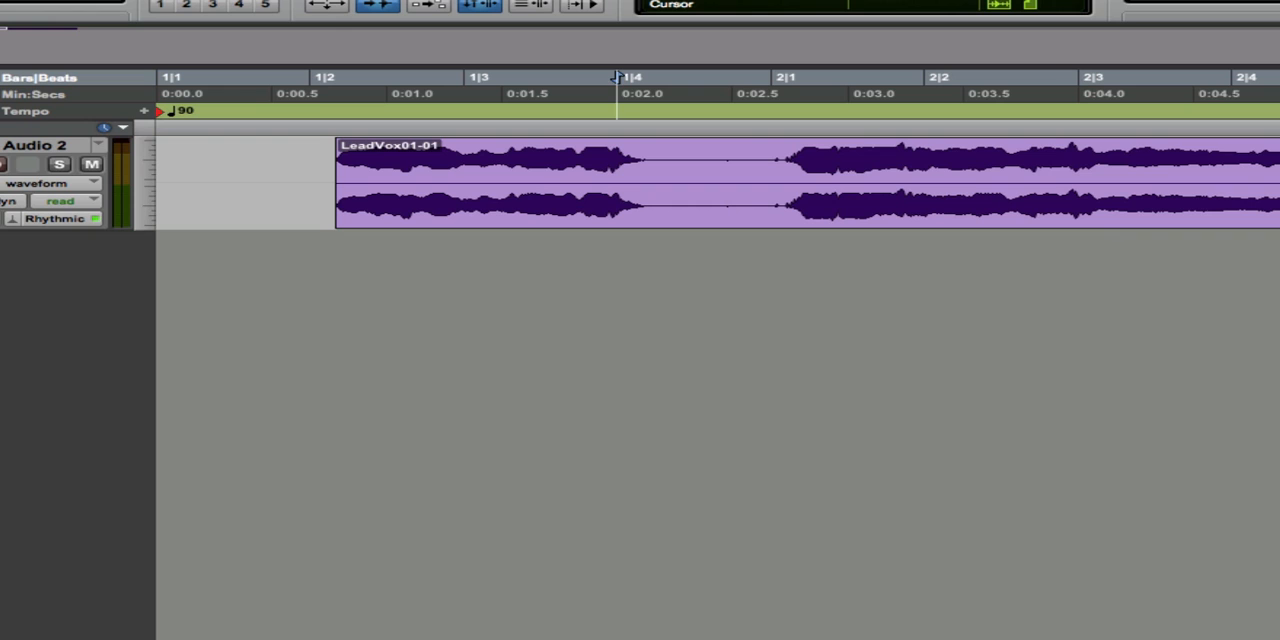
mouse_move(683, 352)
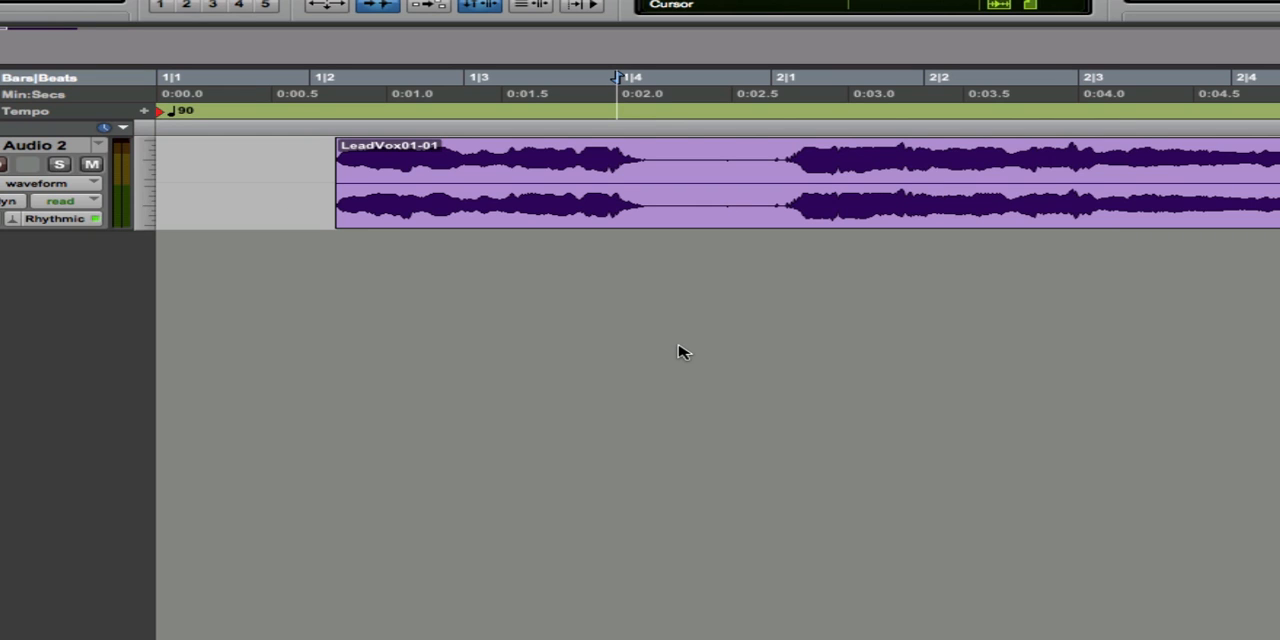